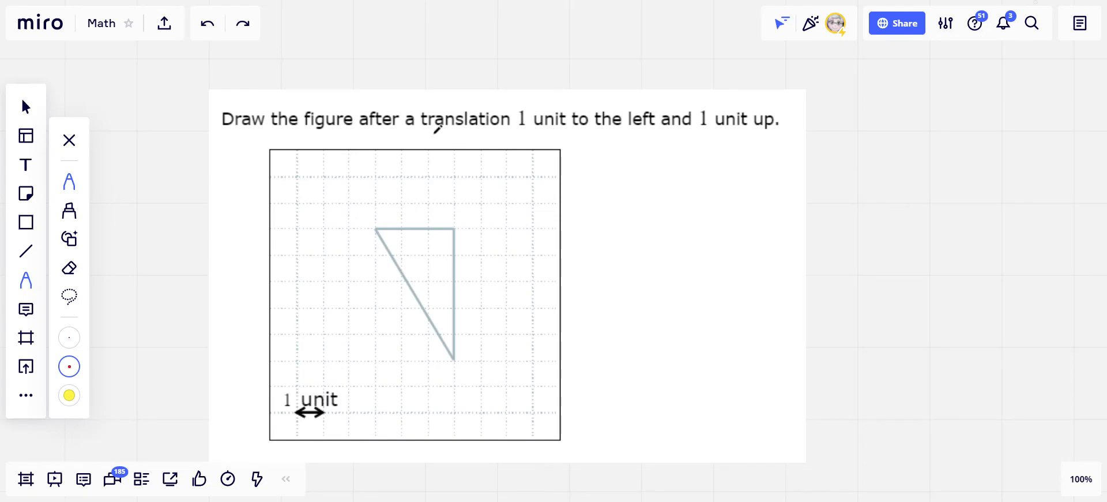
Underline 'translation' and the direction phrases in red and dot the triangle's vertices.
{"action": "left_click_drag", "start_coordinate": [422, 130], "coordinate": [505, 129]}
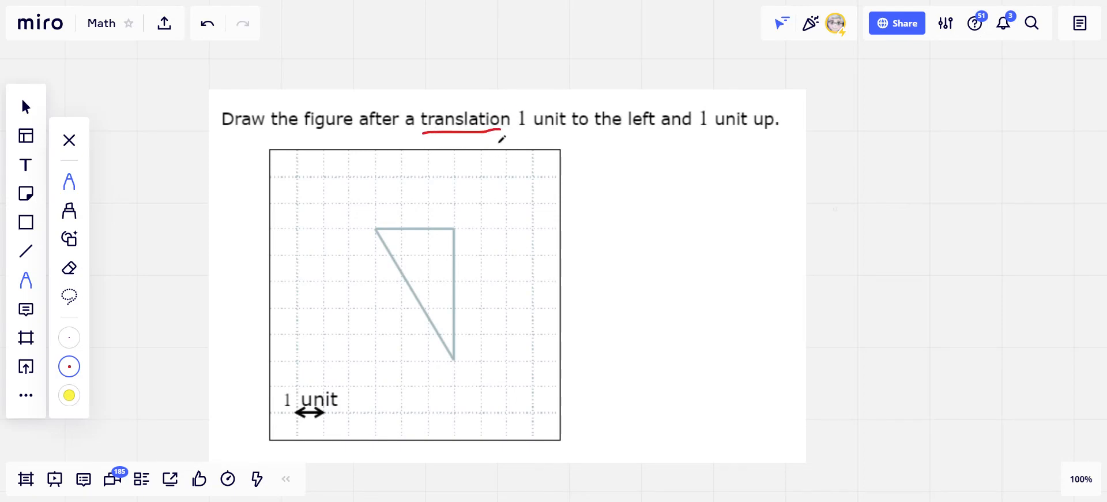
{"action": "mouse_move", "coordinate": [407, 212]}
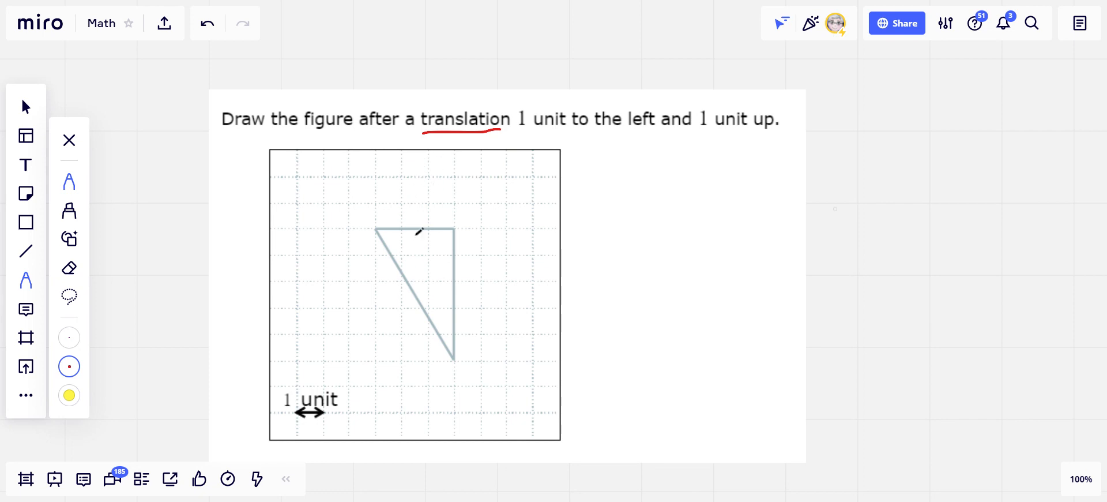
{"action": "mouse_move", "coordinate": [366, 169]}
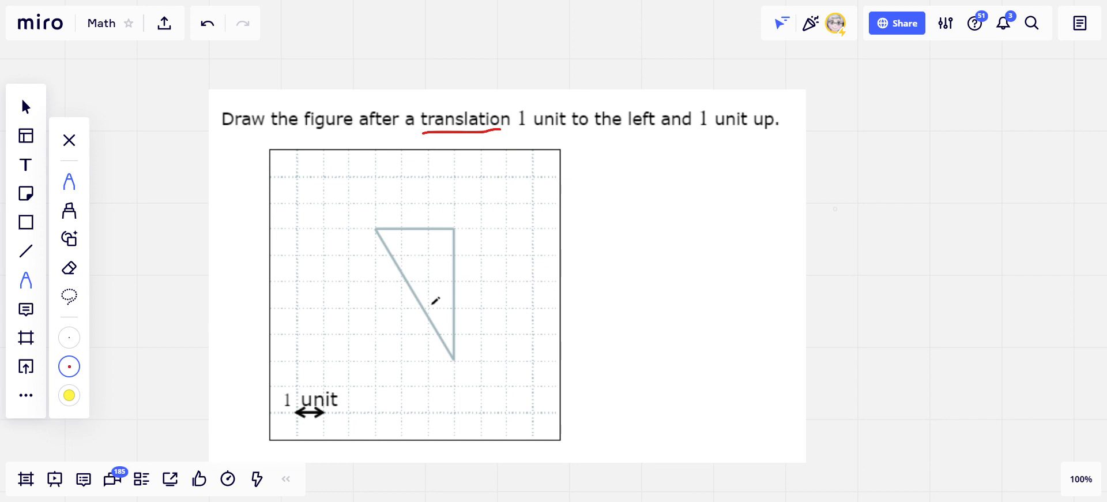
{"action": "left_click_drag", "start_coordinate": [538, 132], "coordinate": [599, 130]}
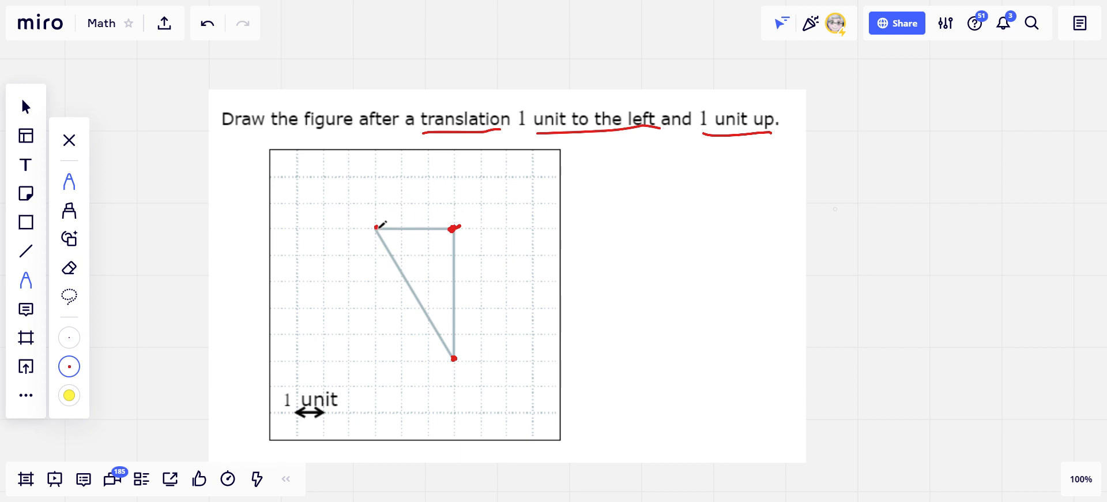
Dot the three vertex positions shifted one unit left and one unit up.
{"action": "left_click", "coordinate": [348, 201]}
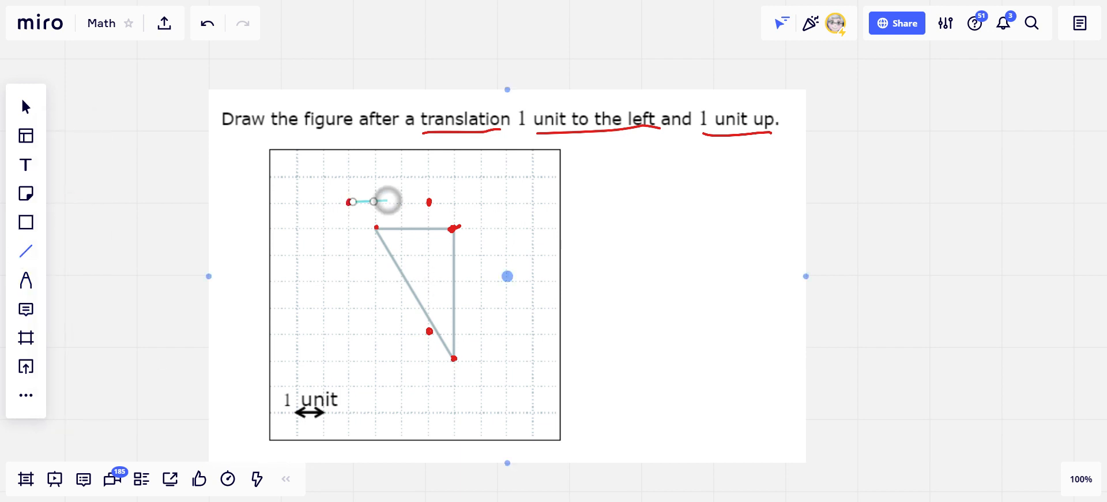
Draw the top, slanted and vertical cyan edges joining the shifted dots into the translated triangle.
{"action": "left_click", "coordinate": [372, 202]}
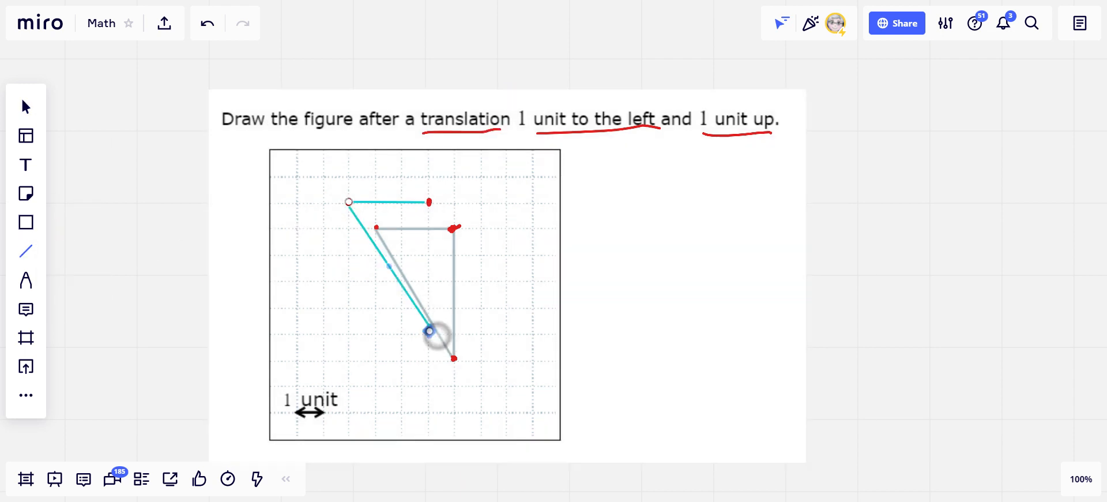
{"action": "left_click", "coordinate": [428, 331]}
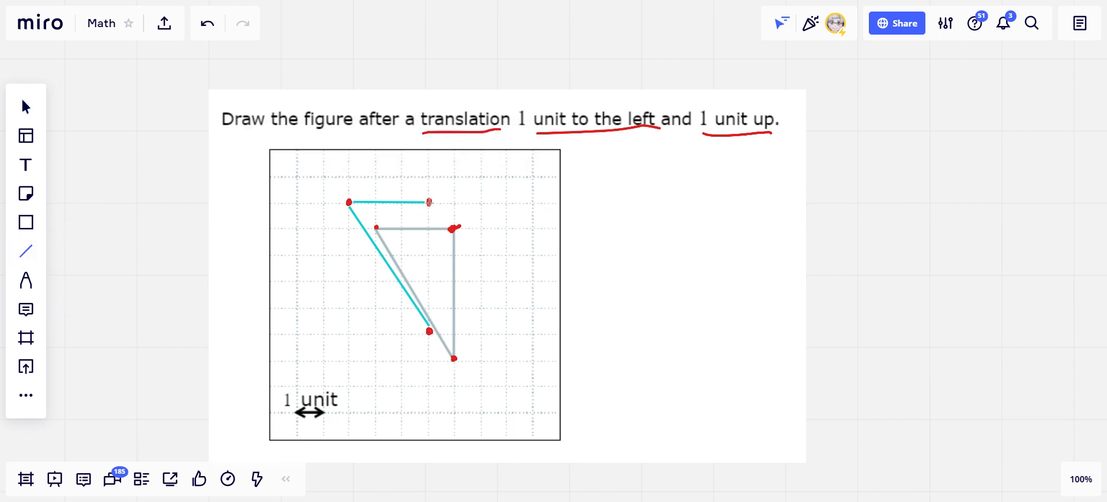
{"action": "left_click", "coordinate": [429, 268]}
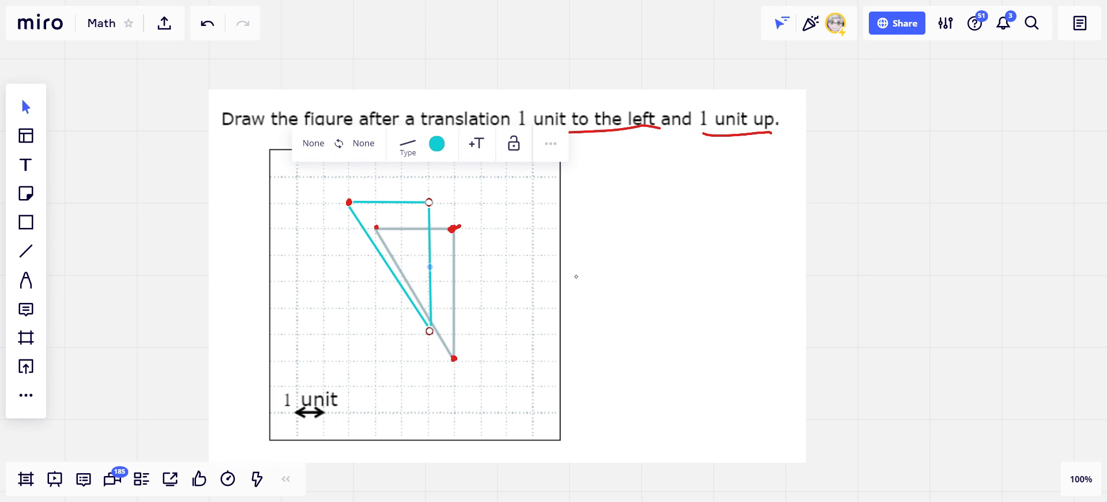
{"action": "mouse_move", "coordinate": [738, 227]}
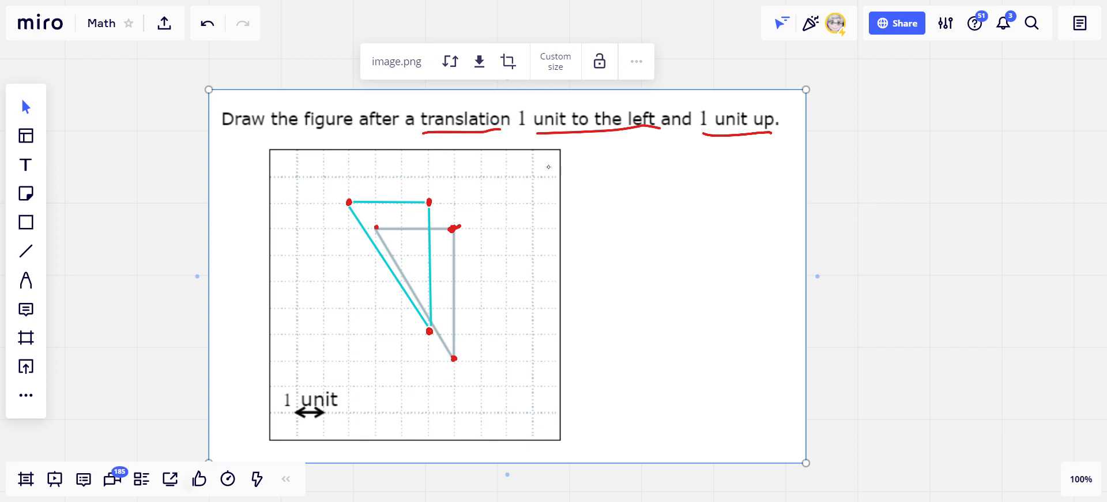
Bring the second problem's square into view and switch to freehand drawing.
{"action": "scroll", "scroll_direction": "down", "scroll_amount": 3}
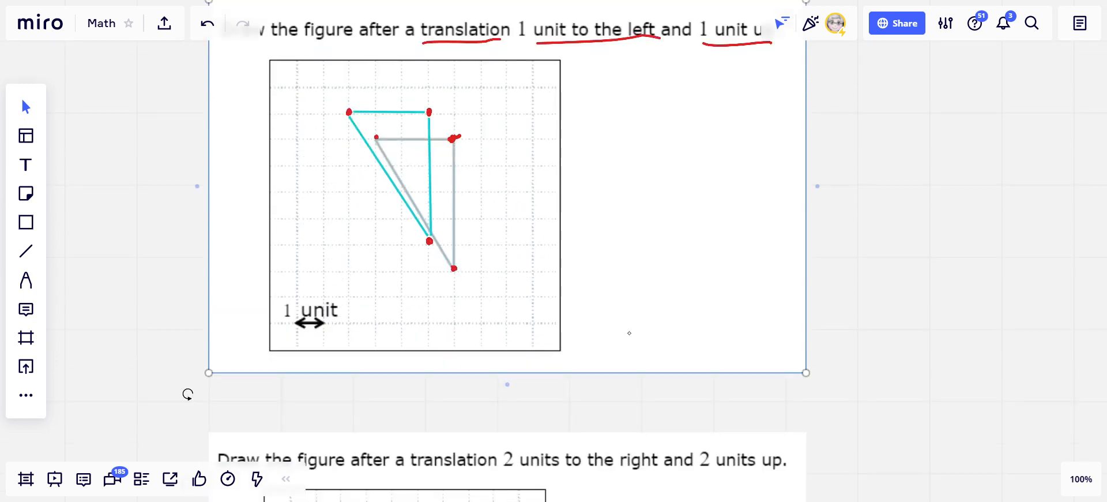
{"action": "scroll", "scroll_direction": "down", "scroll_amount": 3}
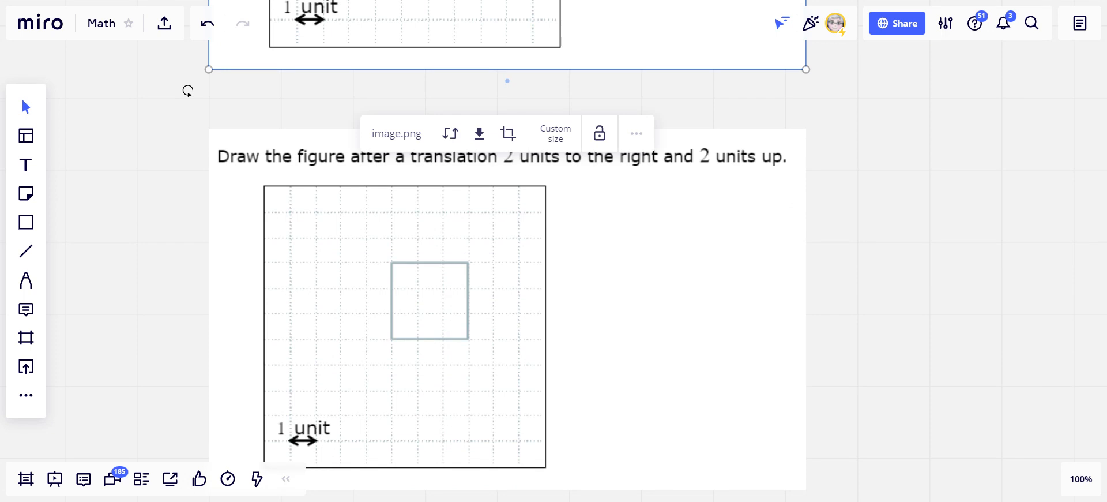
{"action": "mouse_move", "coordinate": [171, 356]}
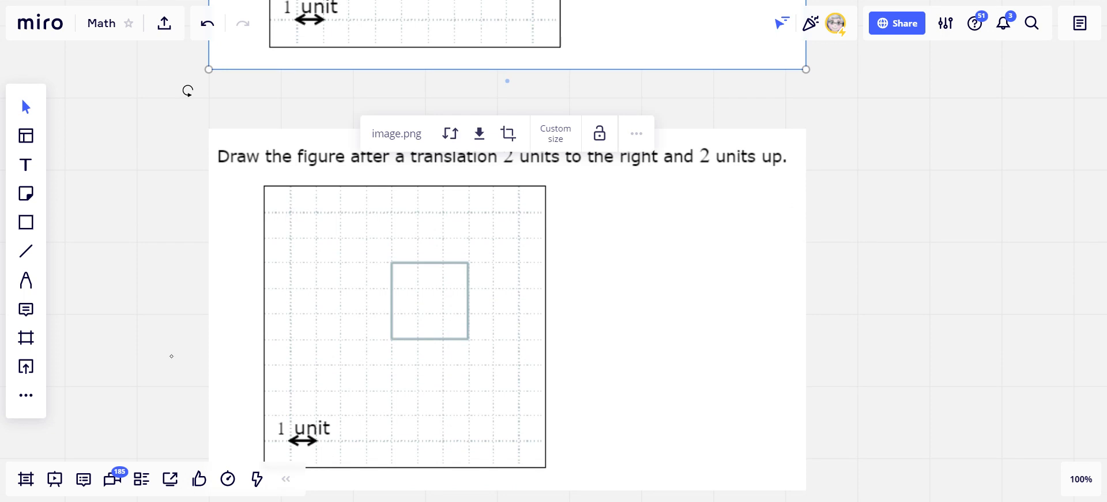
{"action": "left_click", "coordinate": [25, 280]}
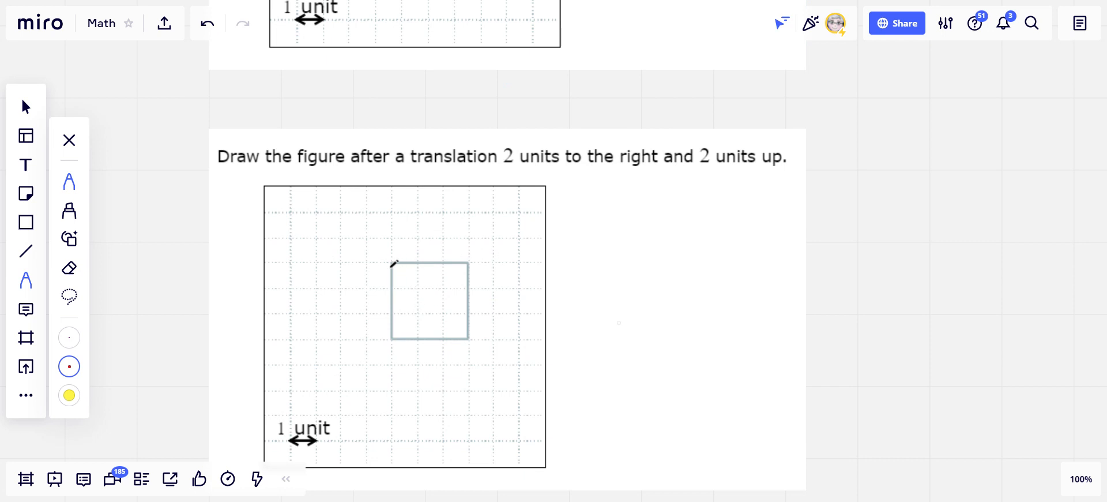
Underline '2 units to the right' and '2 units up' in red.
{"action": "left_click_drag", "start_coordinate": [501, 168], "coordinate": [632, 161]}
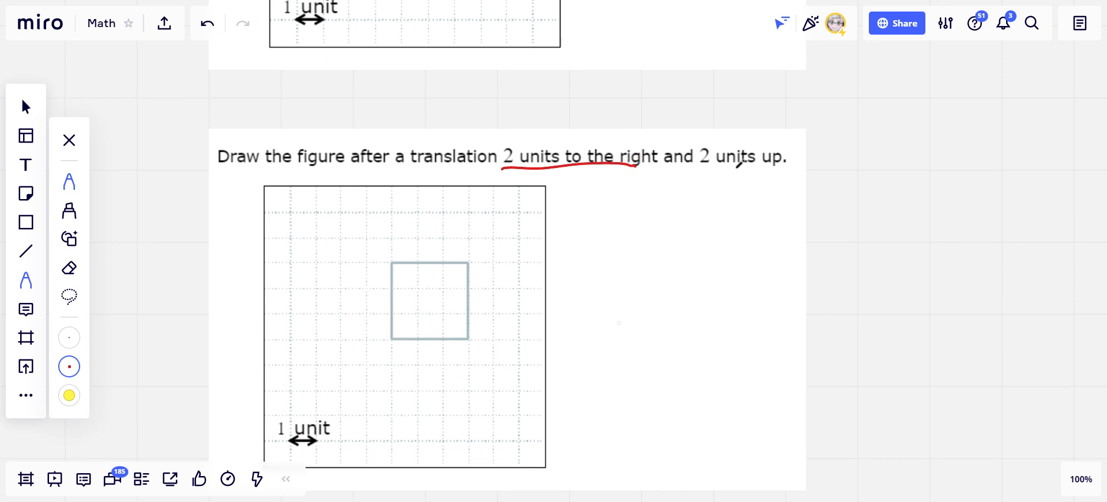
{"action": "left_click_drag", "start_coordinate": [703, 169], "coordinate": [775, 168]}
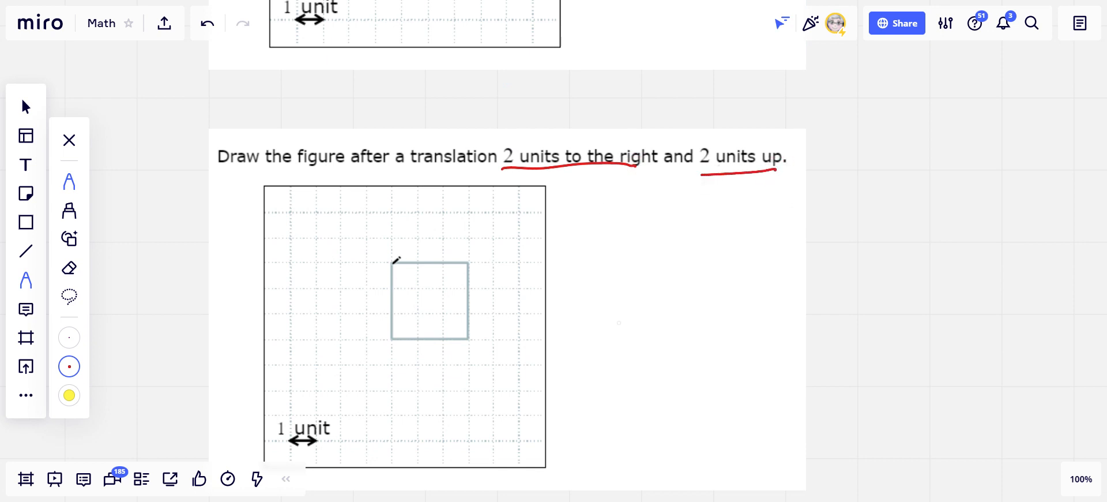
{"action": "mouse_move", "coordinate": [448, 206]}
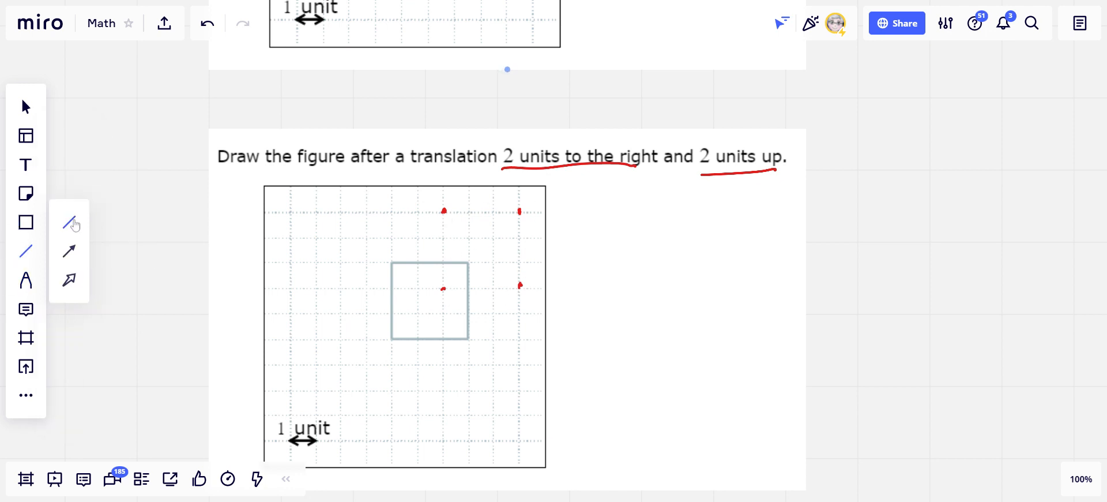
Draw a cyan edge of the square shifted 2 units right and 2 units up.
{"action": "left_click_drag", "start_coordinate": [443, 211], "coordinate": [522, 211]}
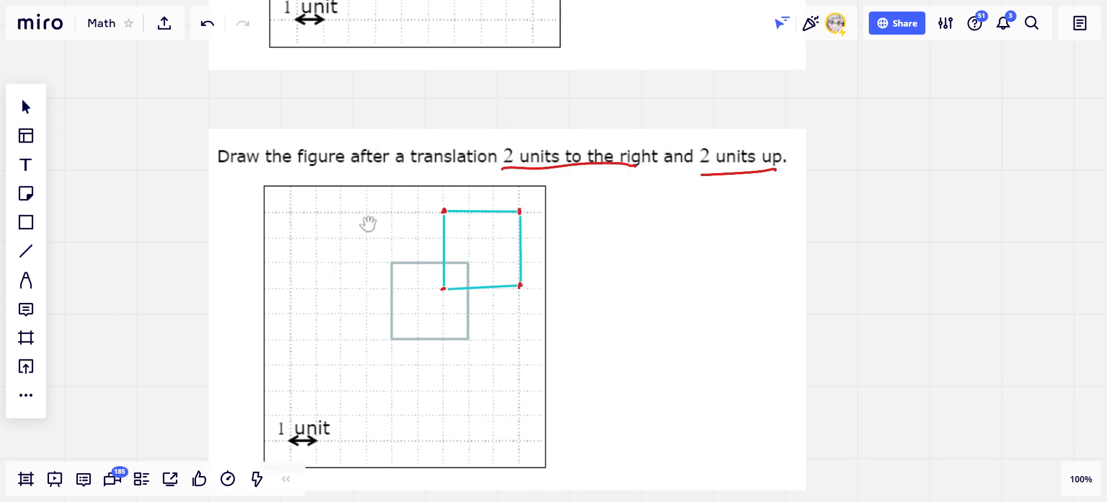
{"action": "mouse_move", "coordinate": [508, 299]}
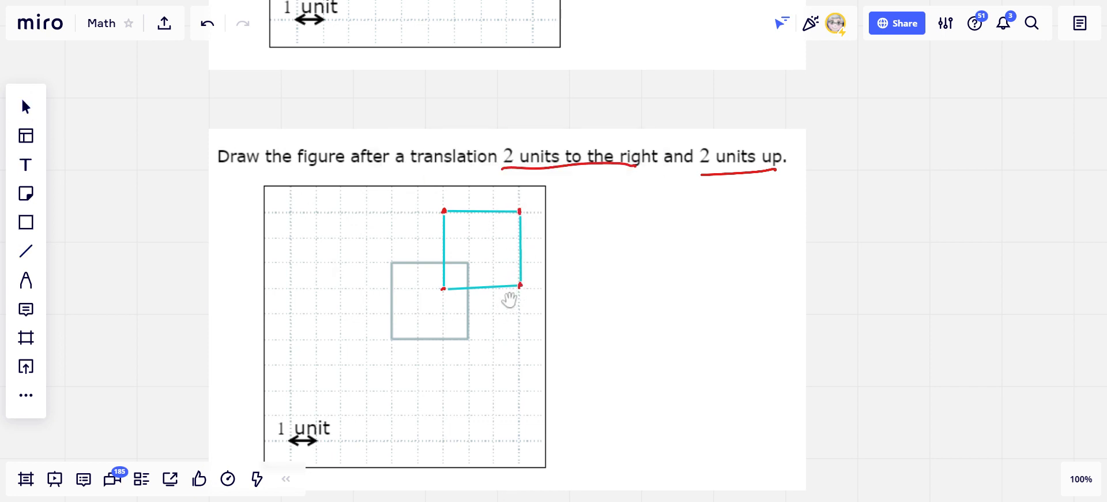
{"action": "mouse_move", "coordinate": [593, 331]}
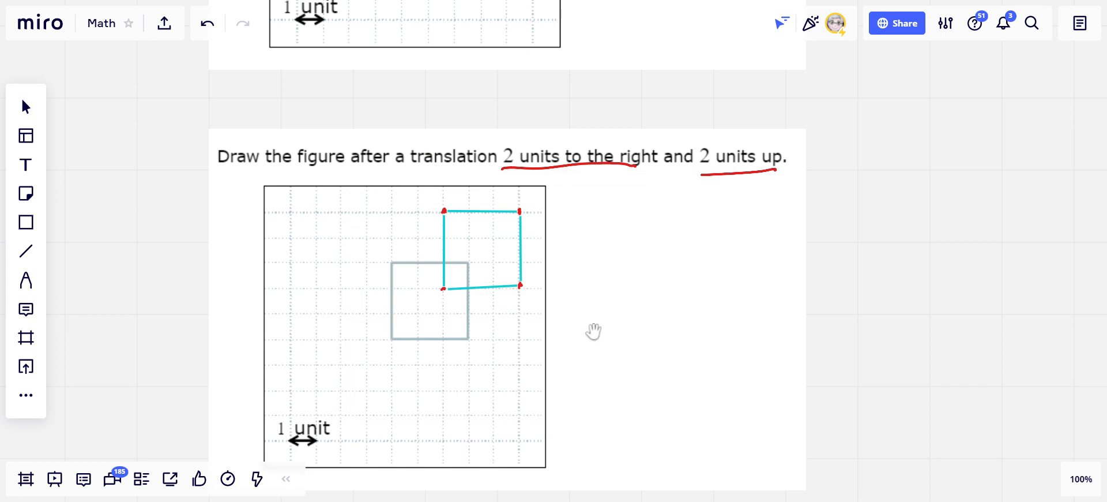
{"action": "mouse_move", "coordinate": [604, 299]}
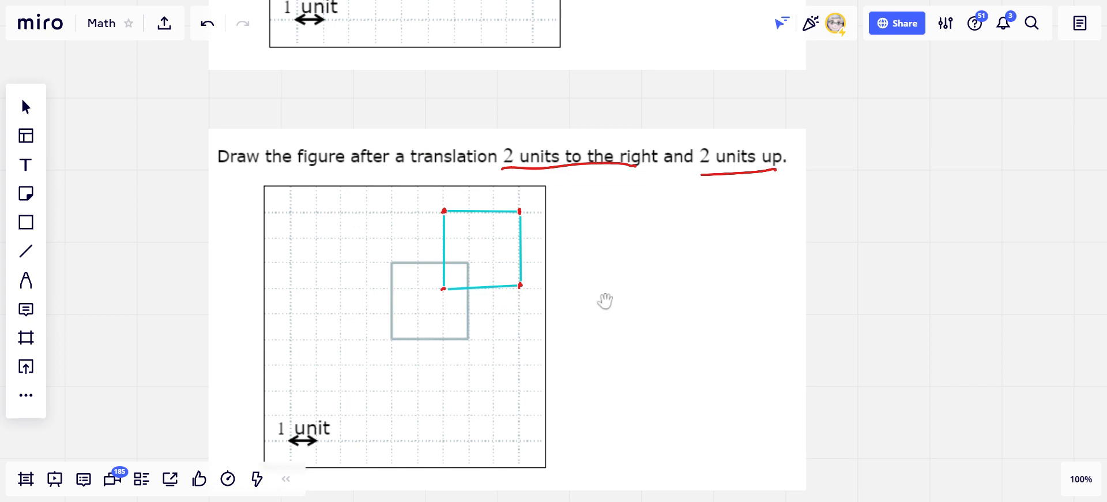